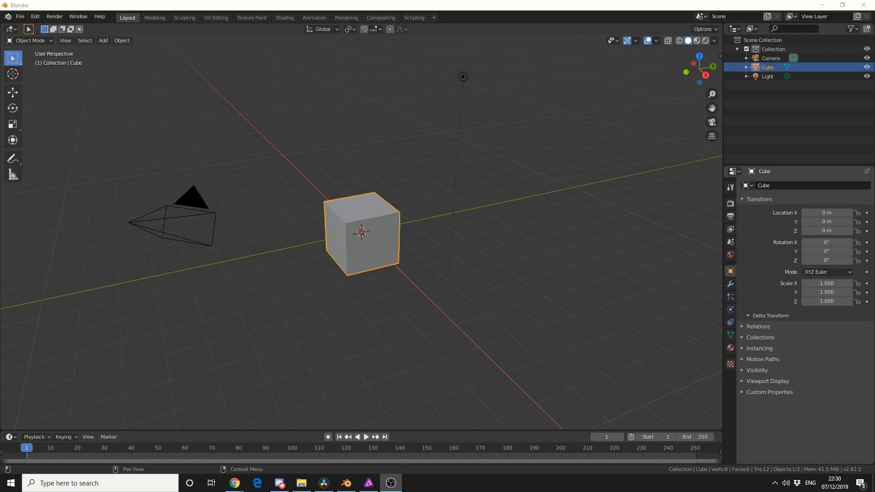
mouse_move(817, 189)
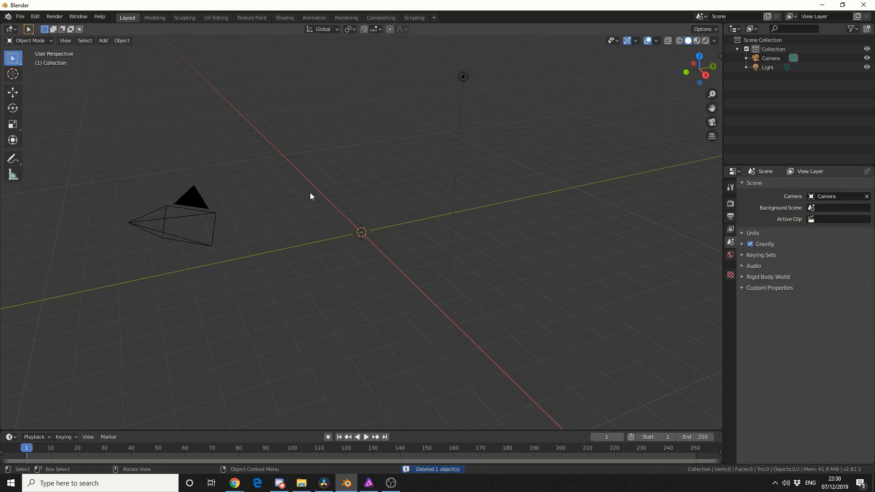
Step: Add a UV sphere and scale copies into a head, two ears and a snout above a cylinder neck
left_click(103, 40)
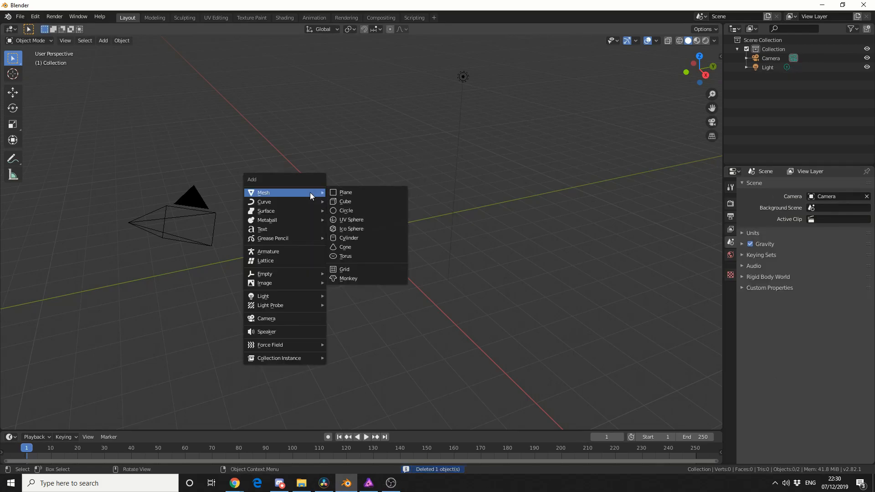
left_click(350, 220)
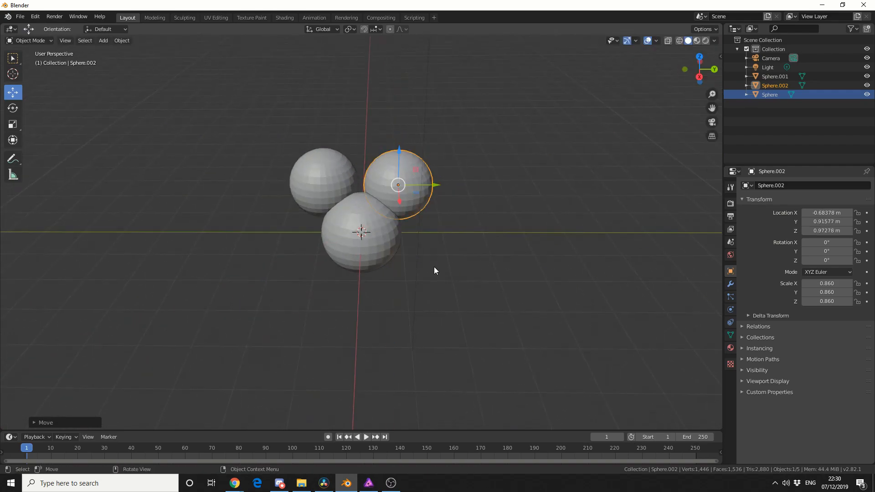
key("s")
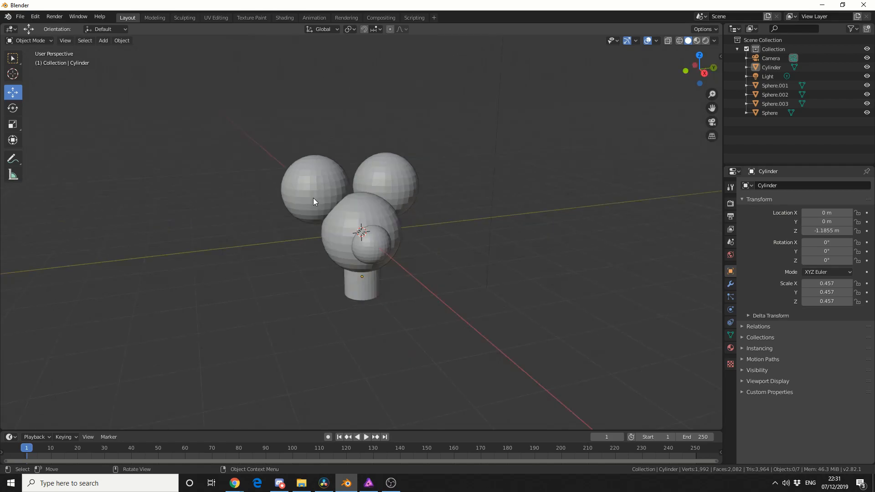
mouse_move(544, 169)
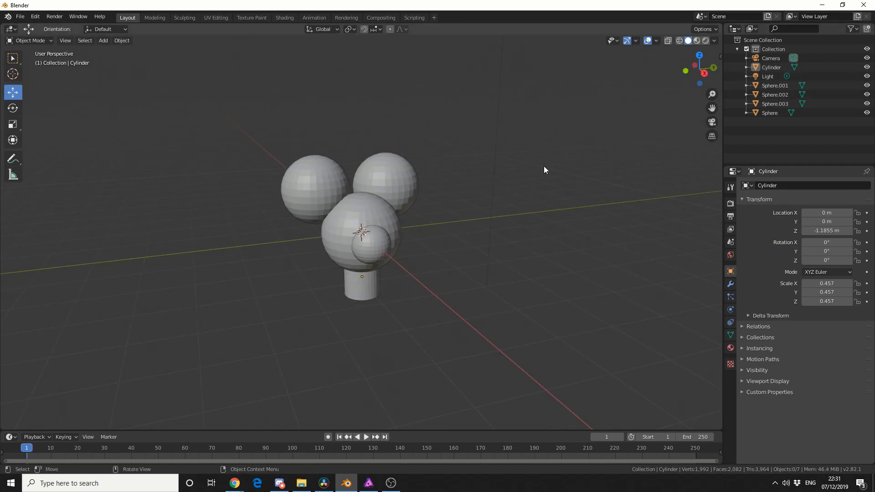
Step: Select an ear sphere, then add the other spheres and the cylinder neck to the selection
left_click(316, 189)
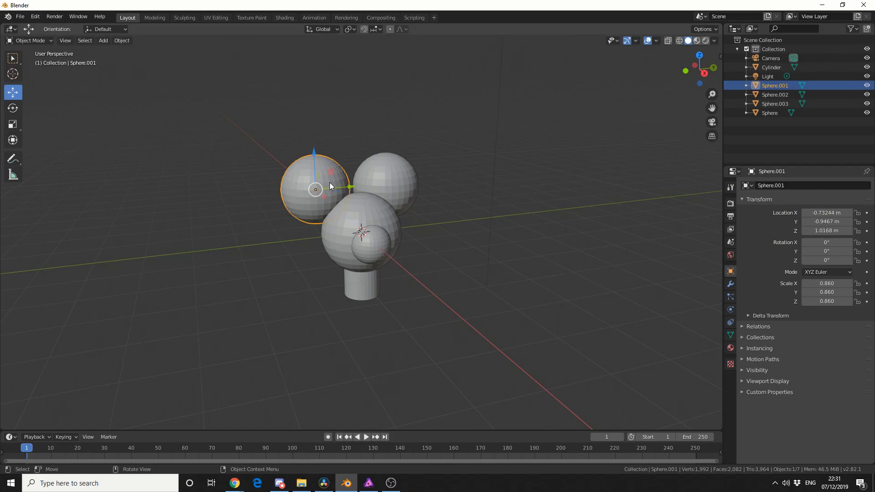
left_click(384, 179)
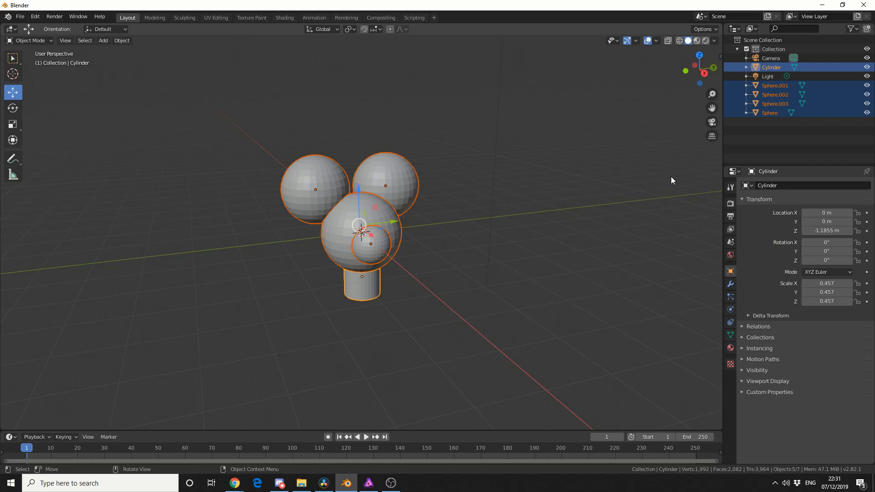
mouse_move(449, 274)
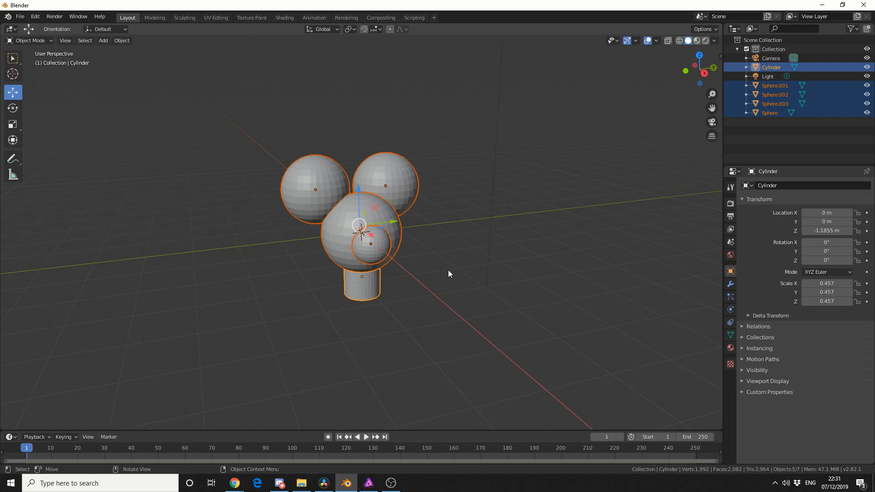
mouse_move(366, 289)
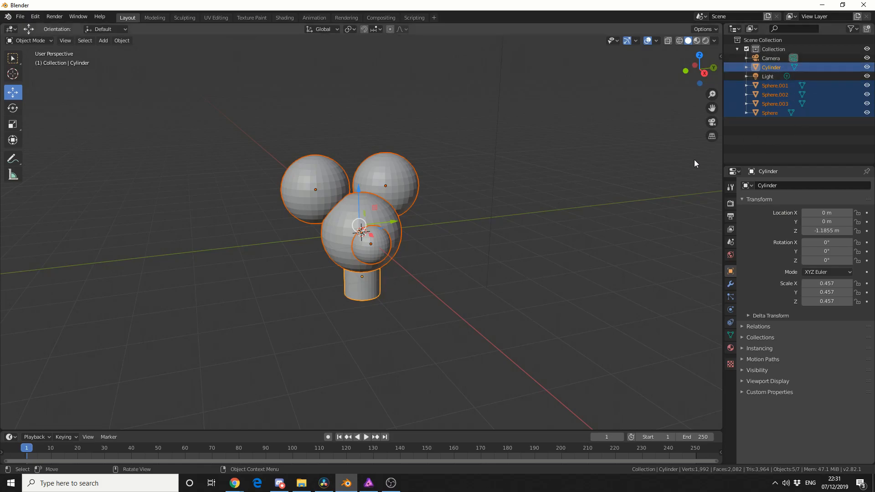
mouse_move(384, 295)
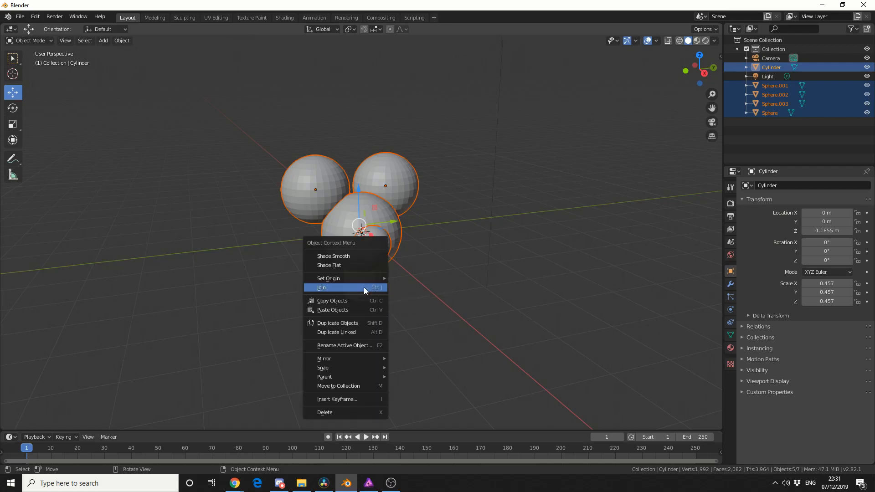
Step: Join the five parts into one object and move to the Sculpting workspace
left_click(322, 287)
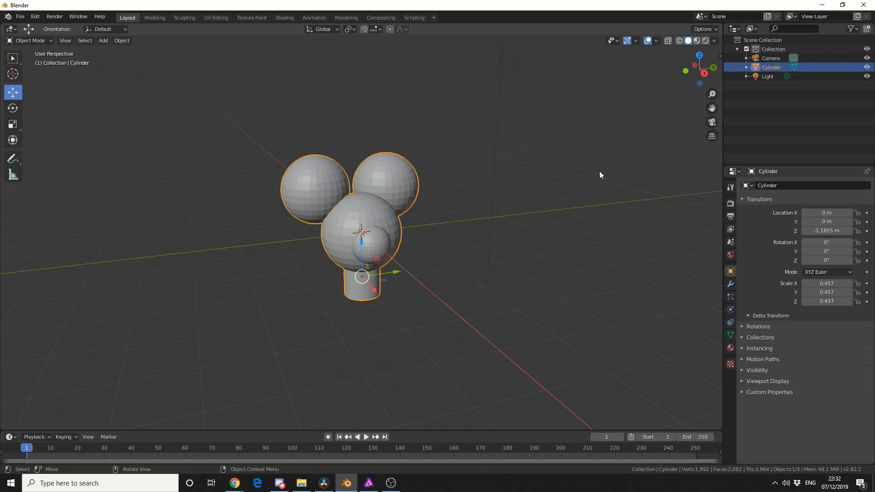
left_click(184, 18)
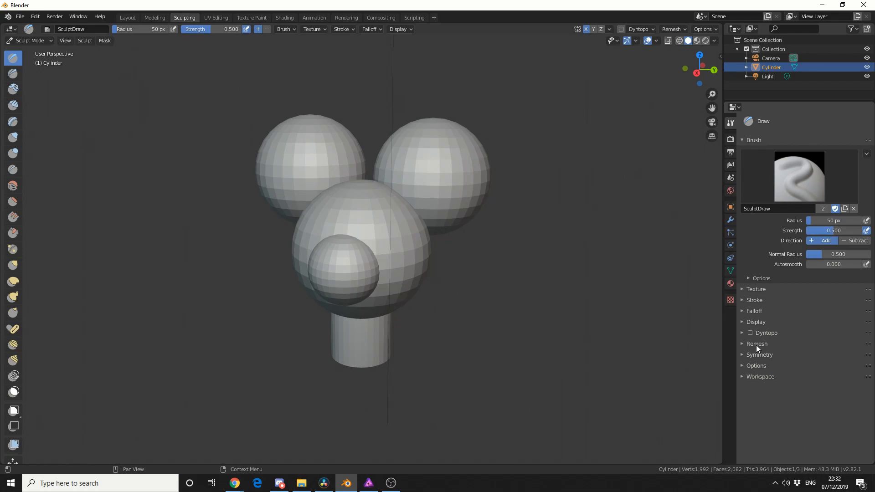
Step: Voxel-remesh the head at 0.015 m voxel size with smooth normals
left_click(757, 343)
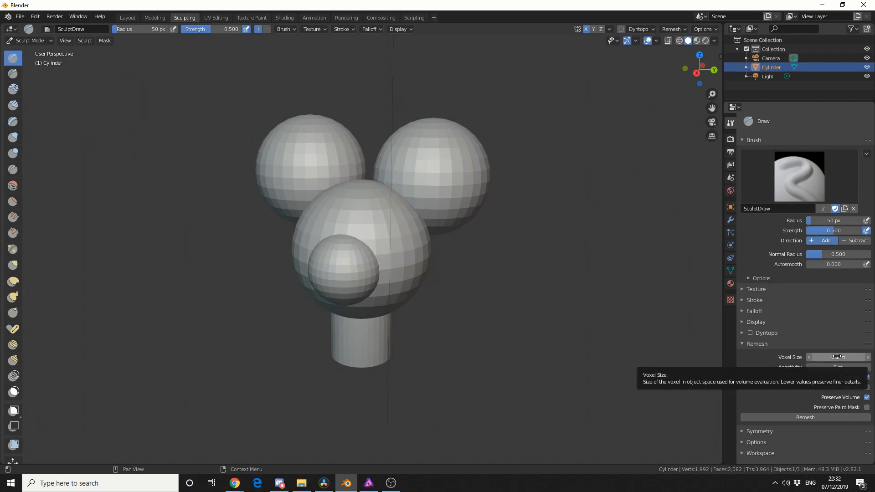
left_click(837, 357)
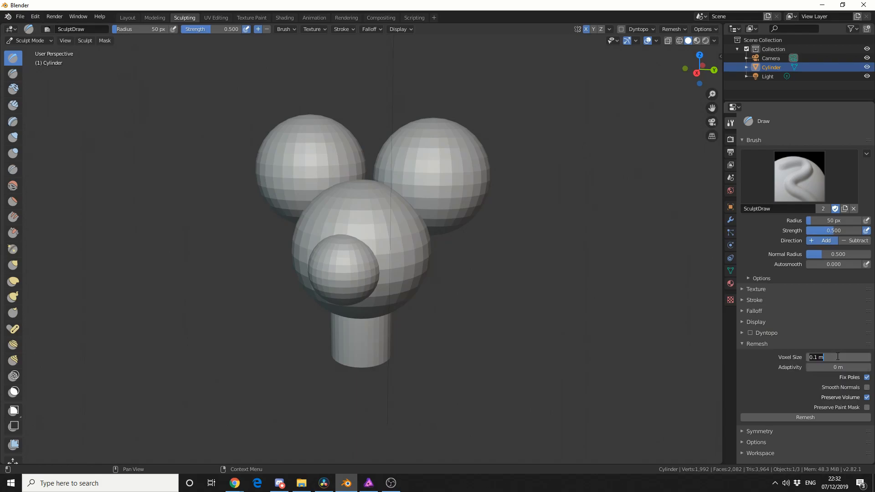
type("0.015")
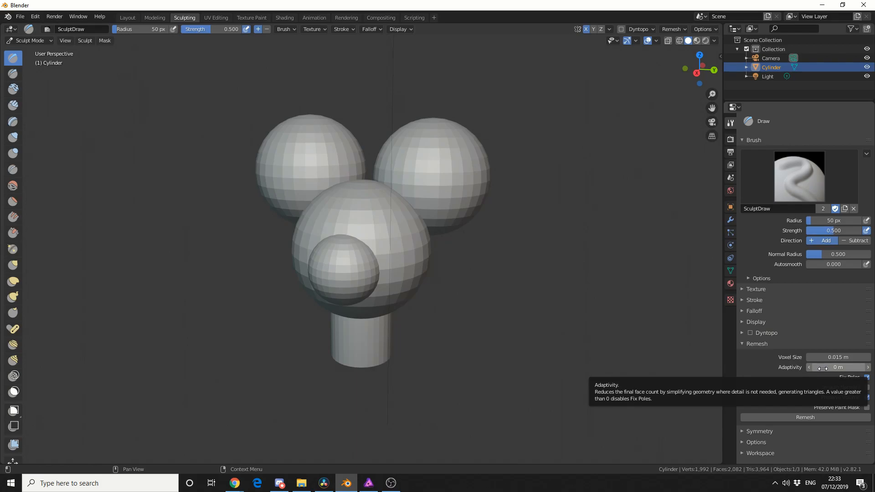
mouse_move(793, 384)
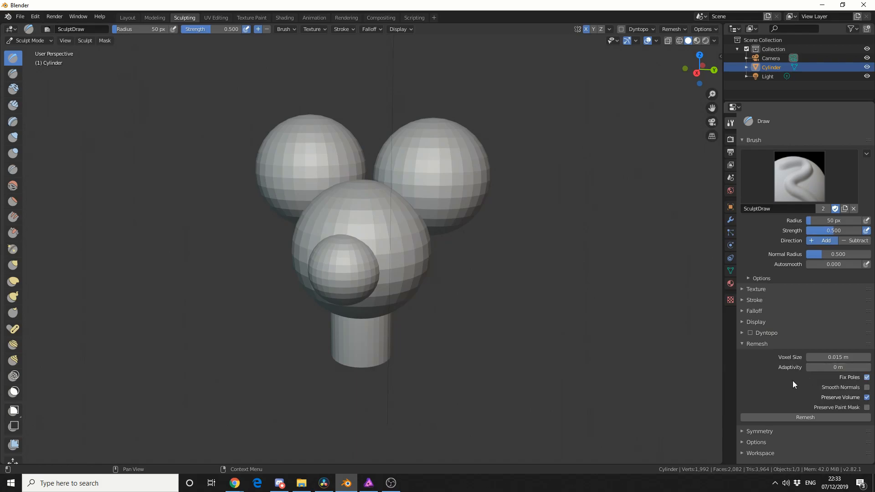
mouse_move(866, 391)
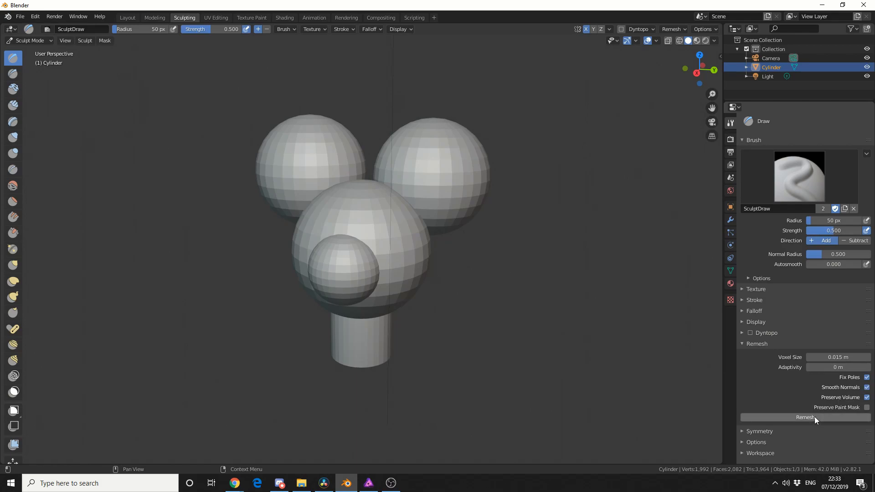
left_click(805, 417)
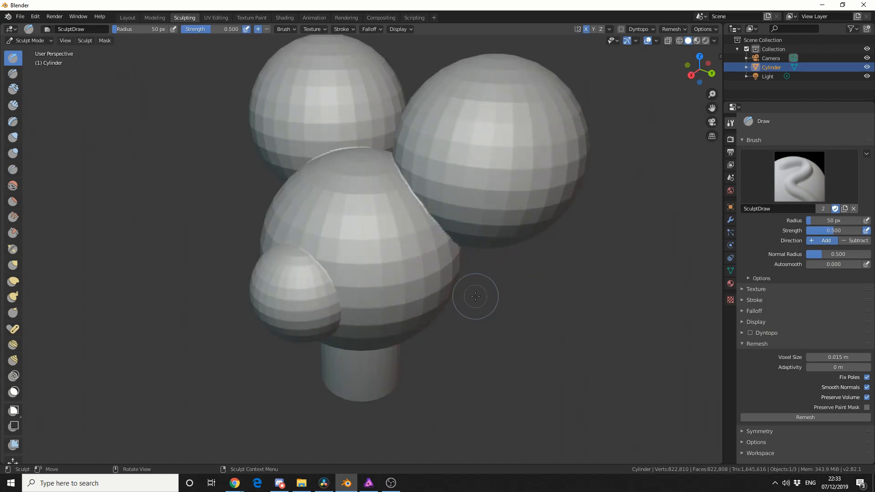
mouse_move(444, 226)
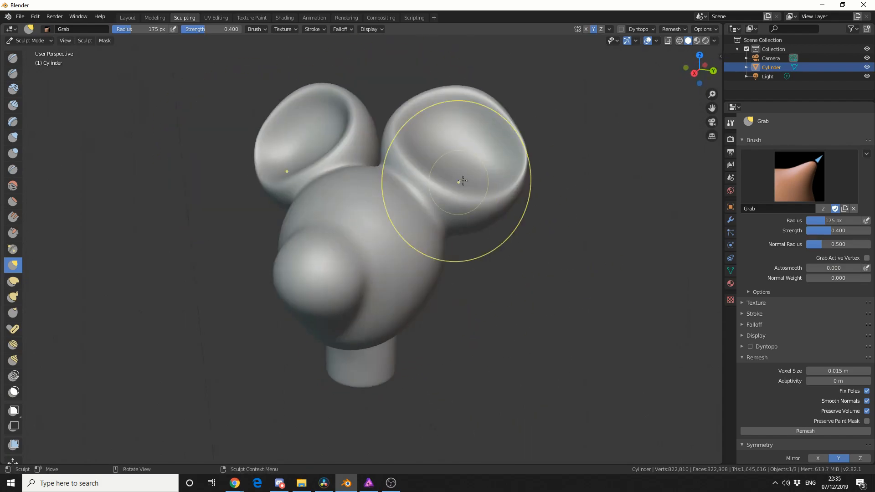
Step: Pull the ear surfaces with the Grab brush into hollow, cupped ears
left_click_drag(461, 181, 488, 311)
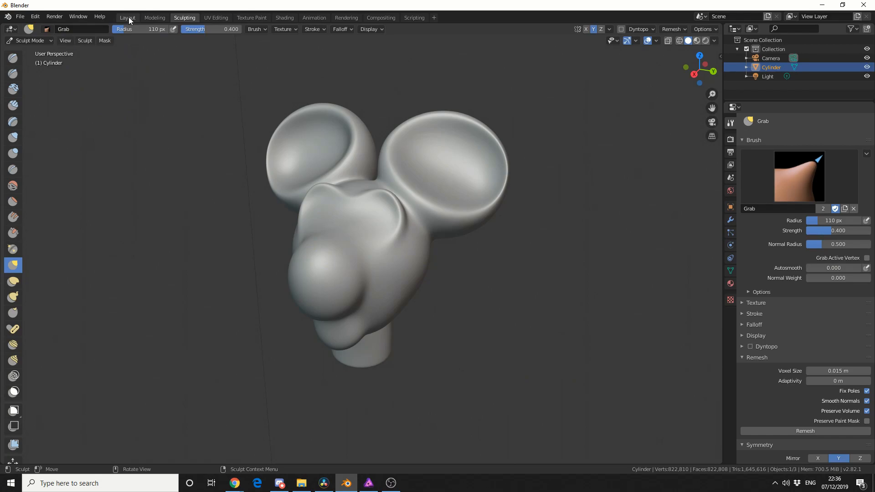
Step: Return to the Layout workspace and bring up the Add Modifier list for the head
left_click(127, 17)
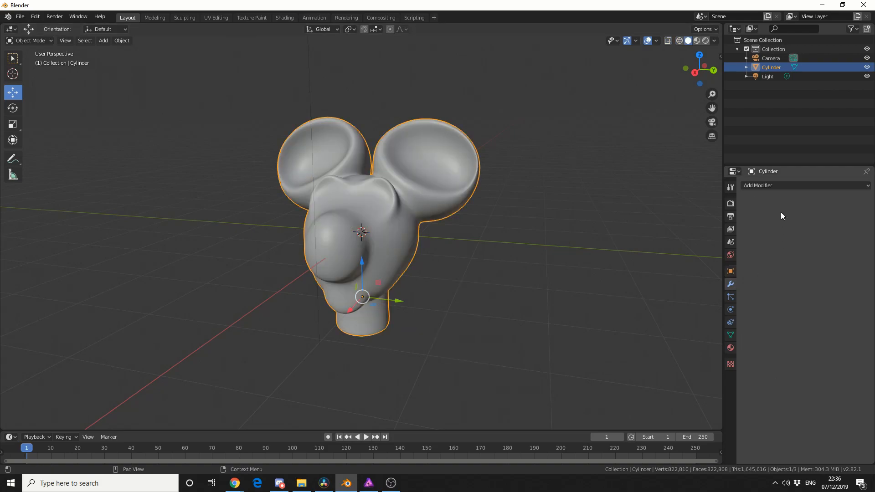
left_click(781, 185)
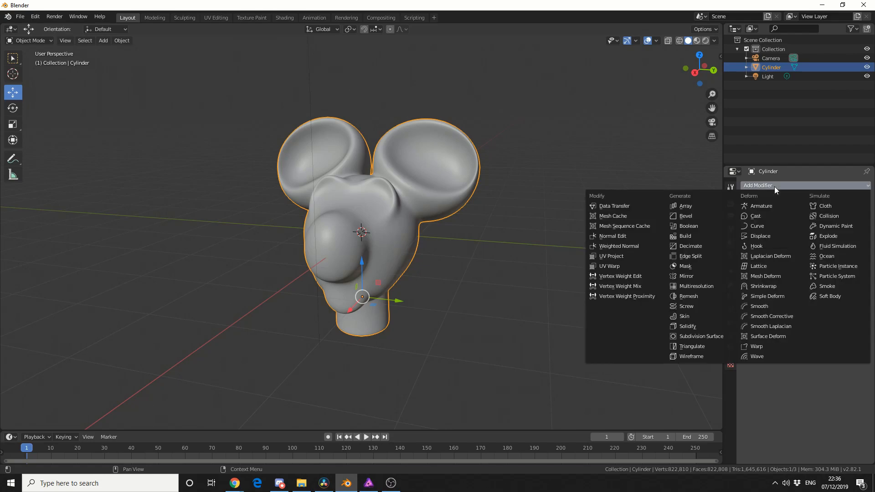
Step: Add a Decimate modifier to the head using the Un-Subdivide method
left_click(691, 246)
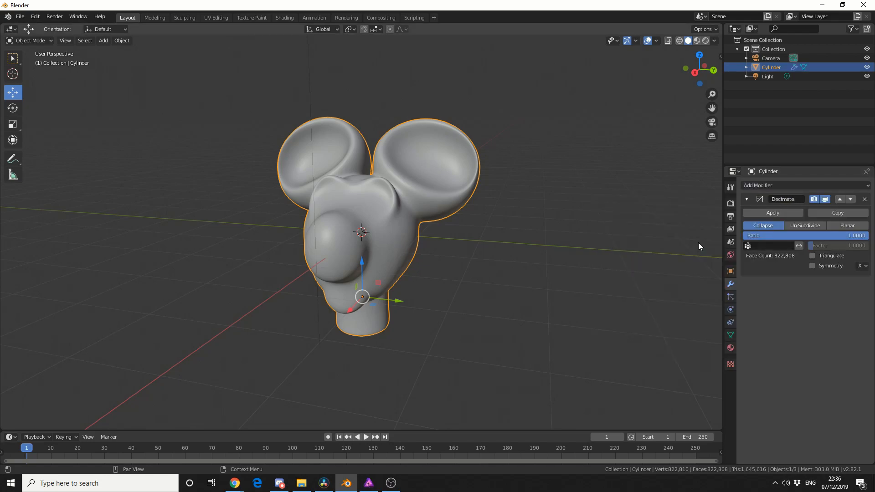
mouse_move(762, 225)
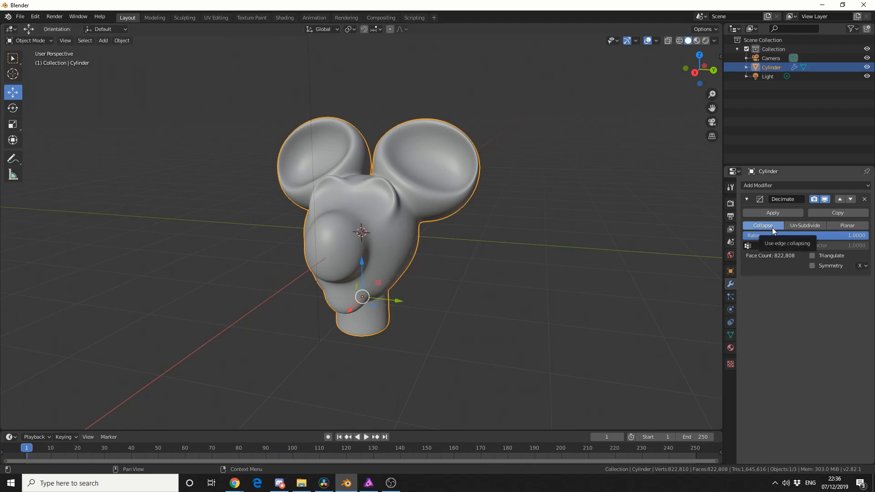
mouse_move(797, 228)
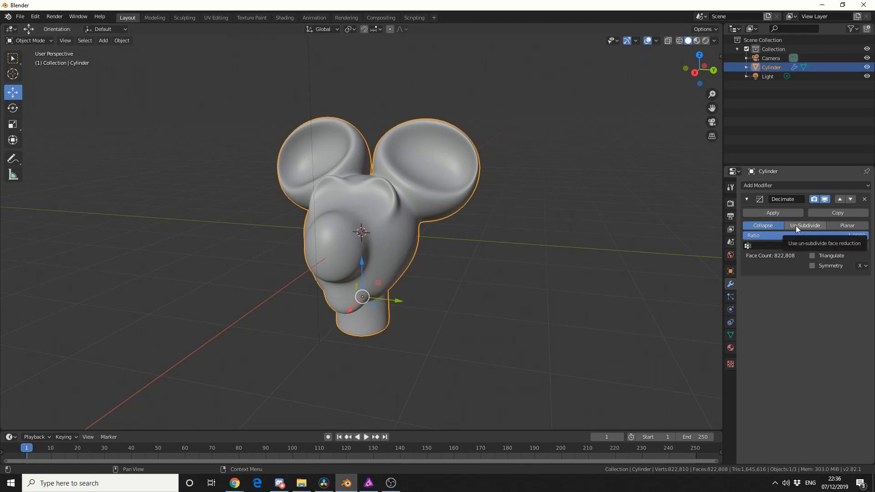
left_click(804, 226)
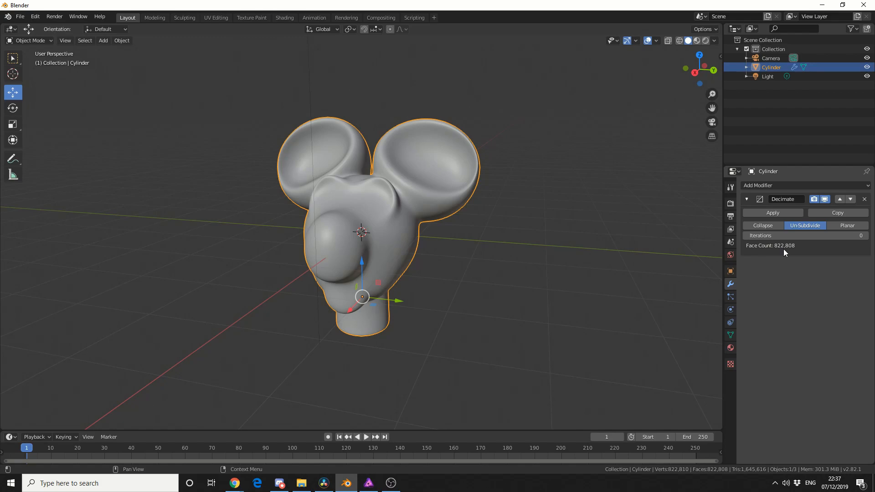
mouse_move(790, 252)
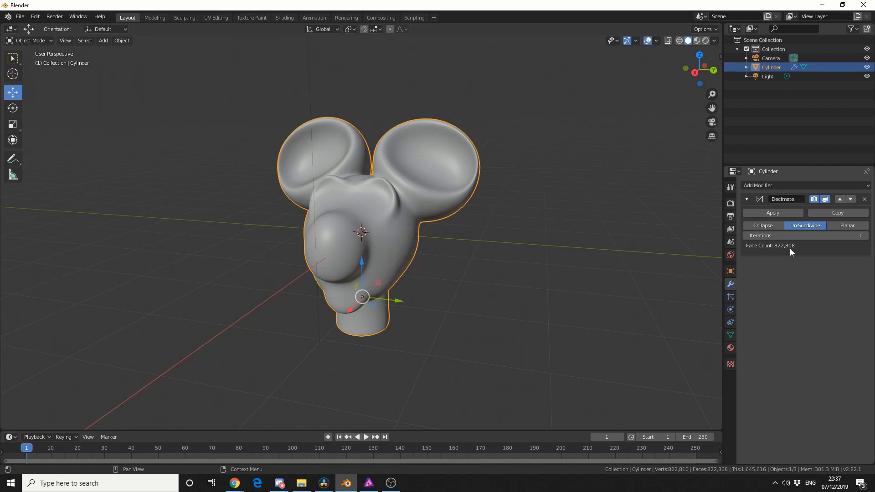